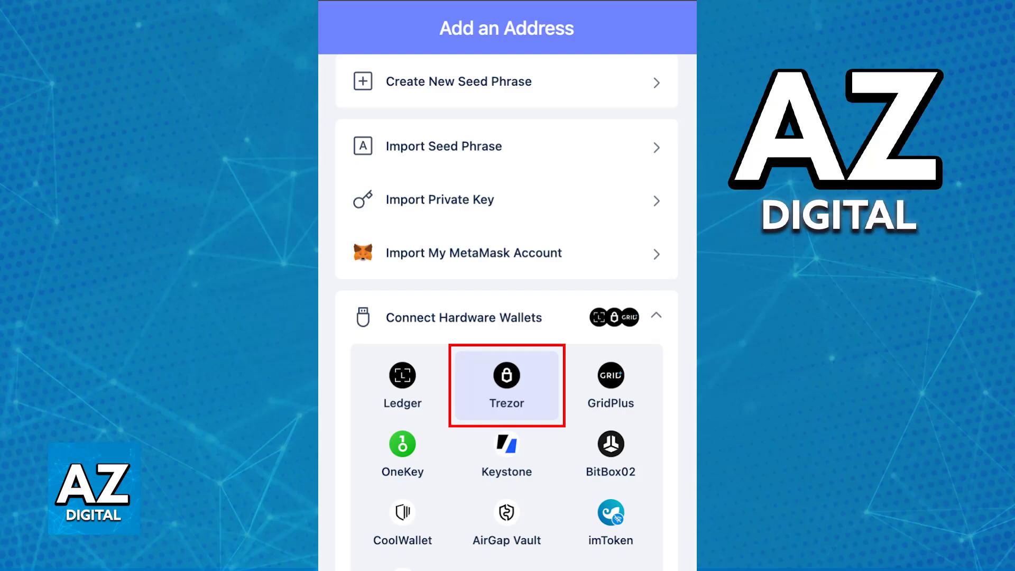
# Choose Trezor under Connect Hardware Wallets in Rabby's Add an Address screen
pyautogui.click(507, 386)
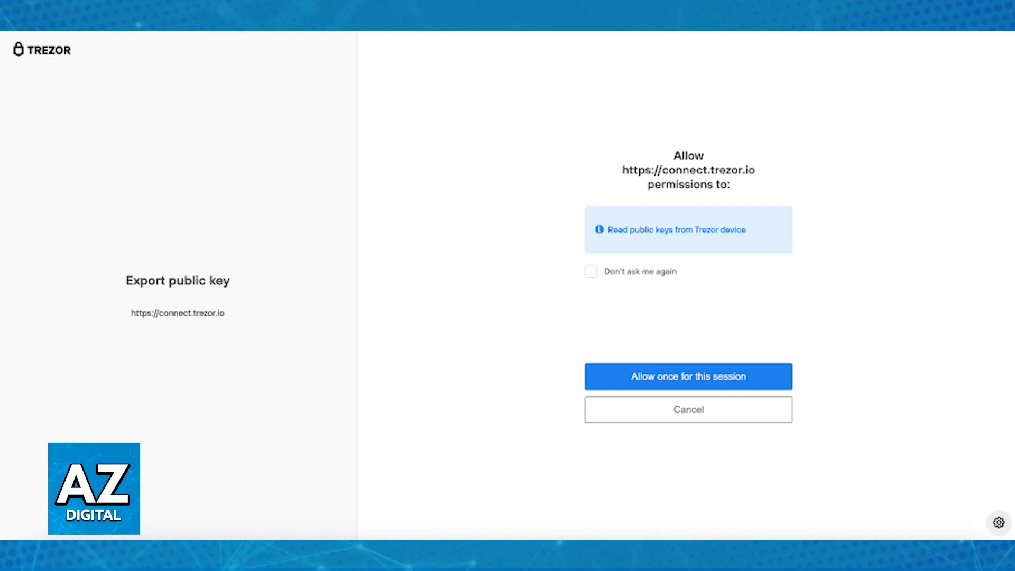
# Allow Trezor Connect to read public keys once for this session
pyautogui.click(689, 376)
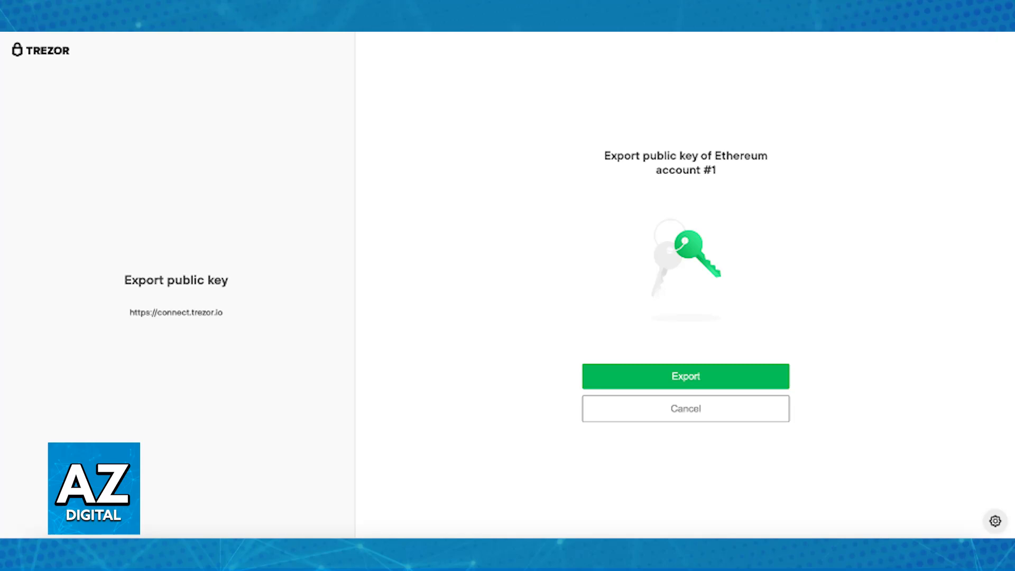
# Export the public key of Ethereum account #1 from Trezor Connect
pyautogui.click(685, 376)
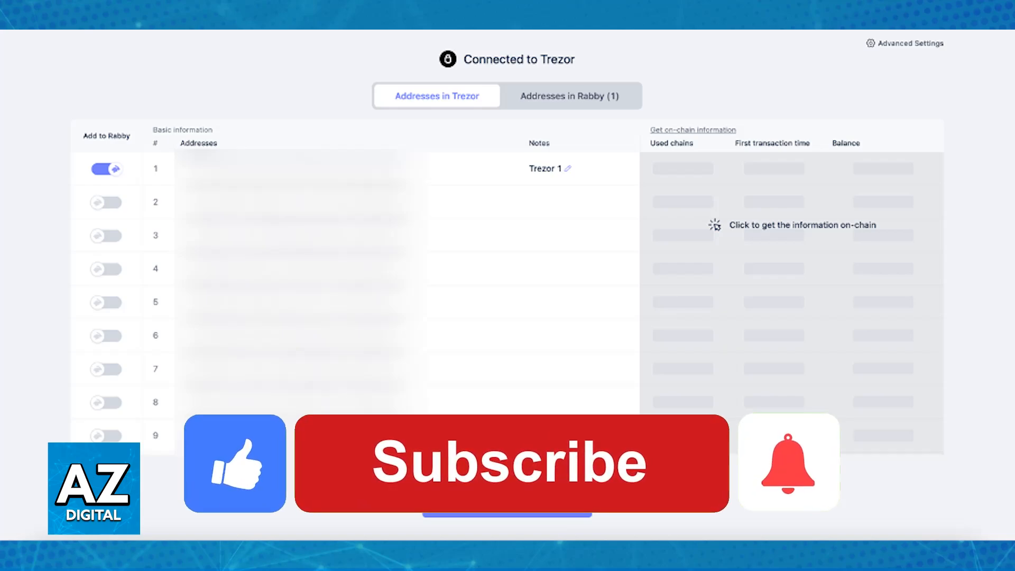
# Confirm adding Trezor address #1 to Rabby as Trezor 1
pyautogui.click(508, 462)
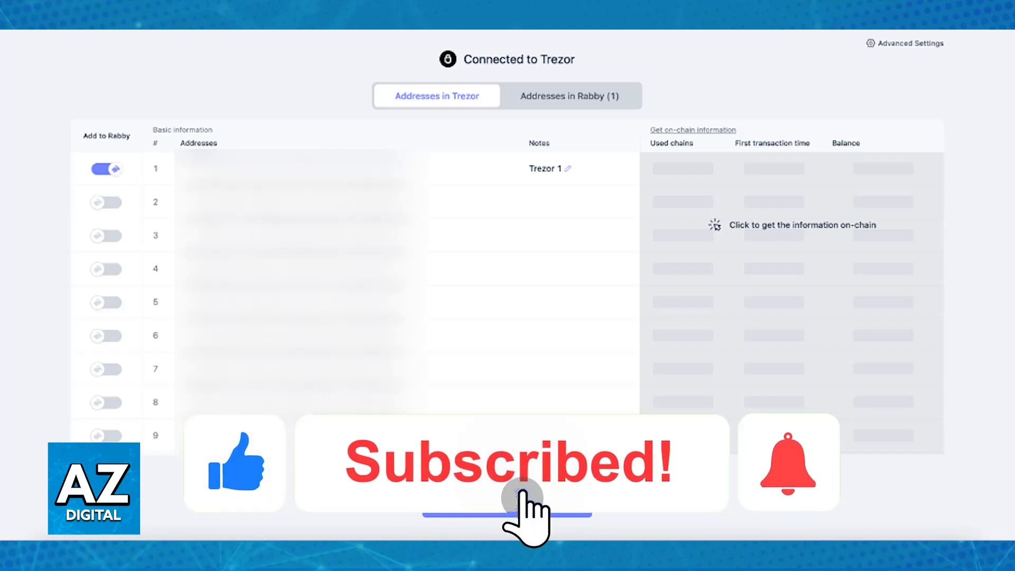